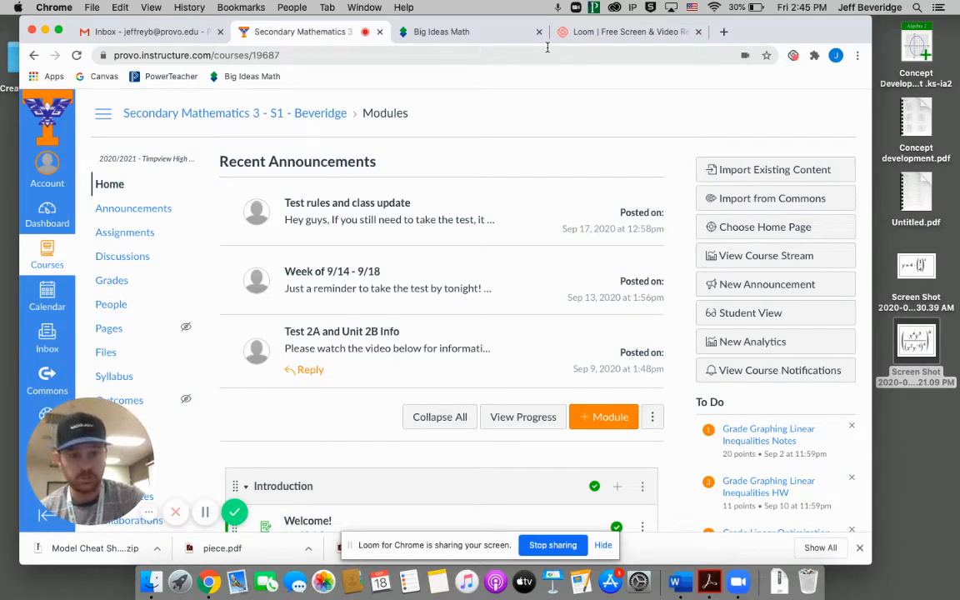
Switch the Secondary Mathematics 3 course home to Student View.
{"action": "left_click", "coordinate": [748, 312]}
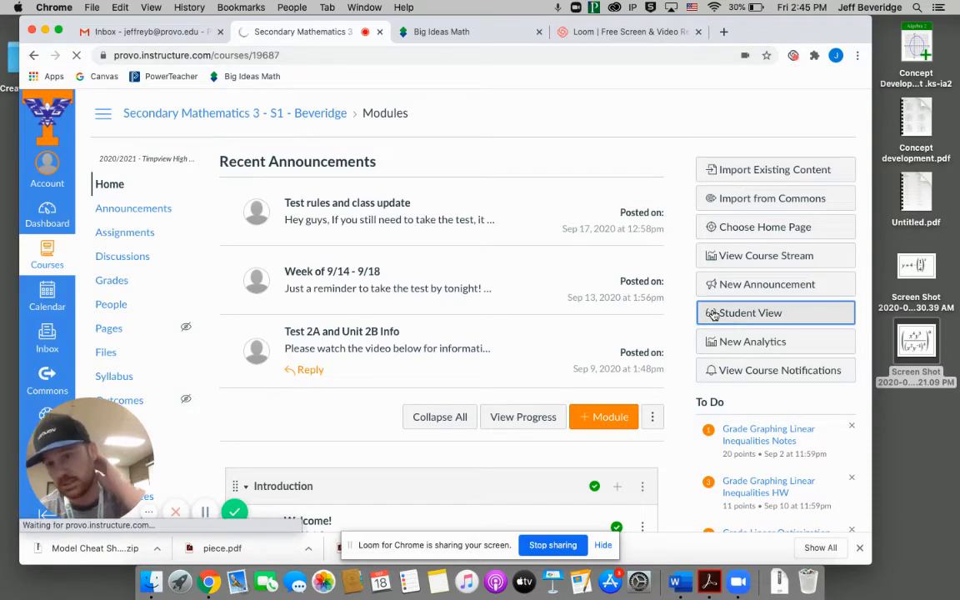
{"action": "left_click", "coordinate": [749, 313]}
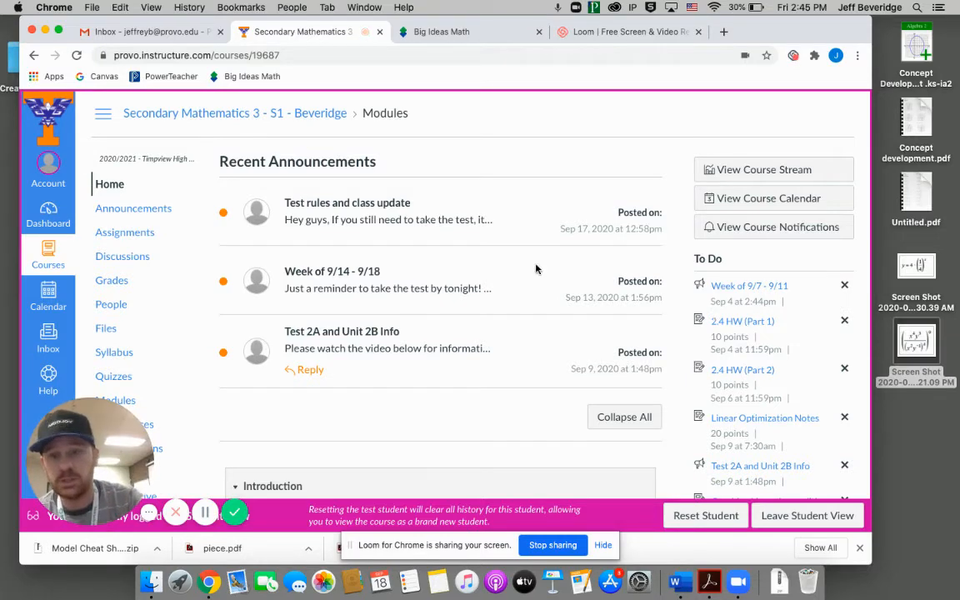
Open the 'Test rules and class update' announcement and read through its message.
{"action": "left_click", "coordinate": [347, 203]}
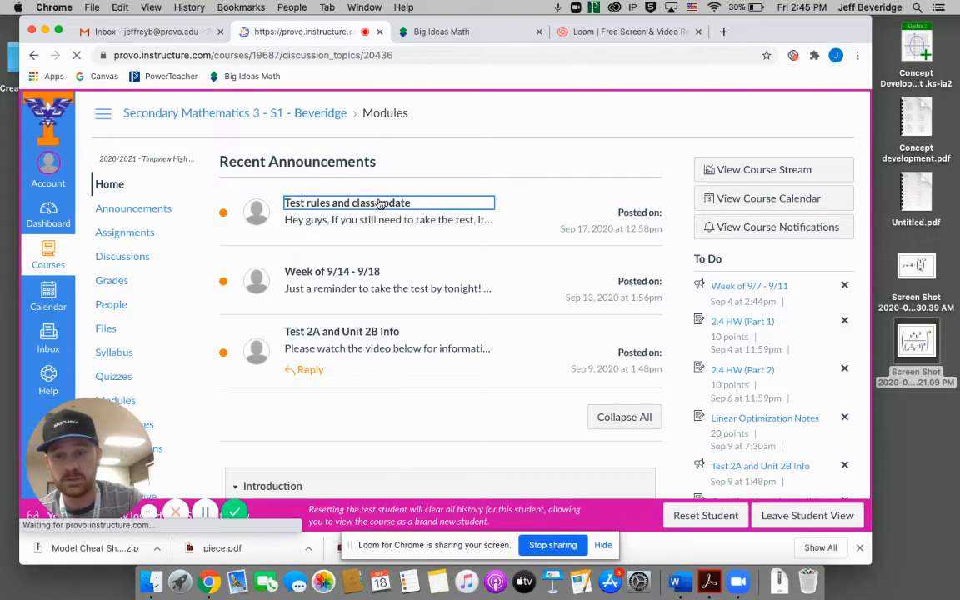
{"action": "left_click", "coordinate": [346, 203]}
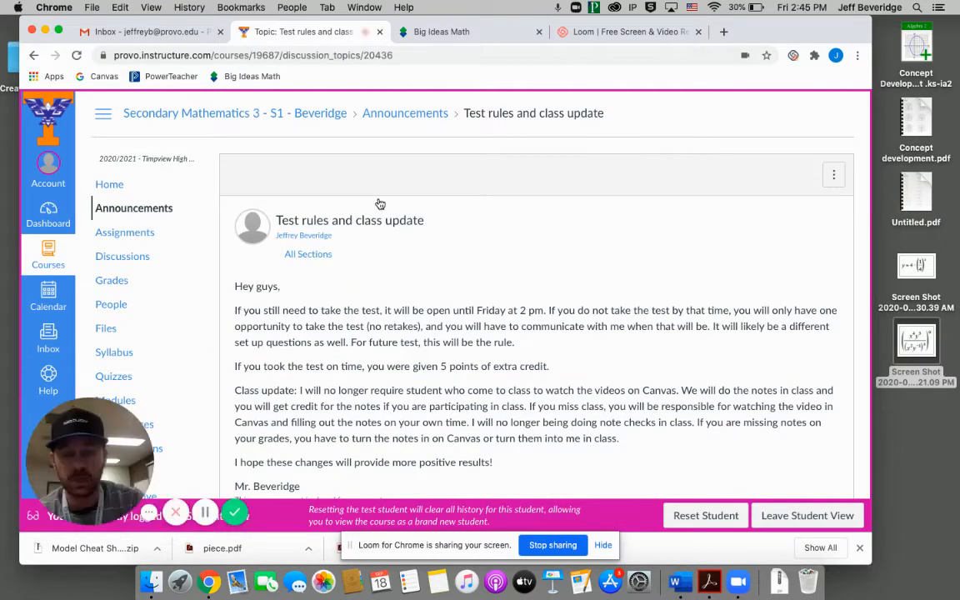
{"action": "scroll", "scroll_direction": "down", "scroll_amount": 3}
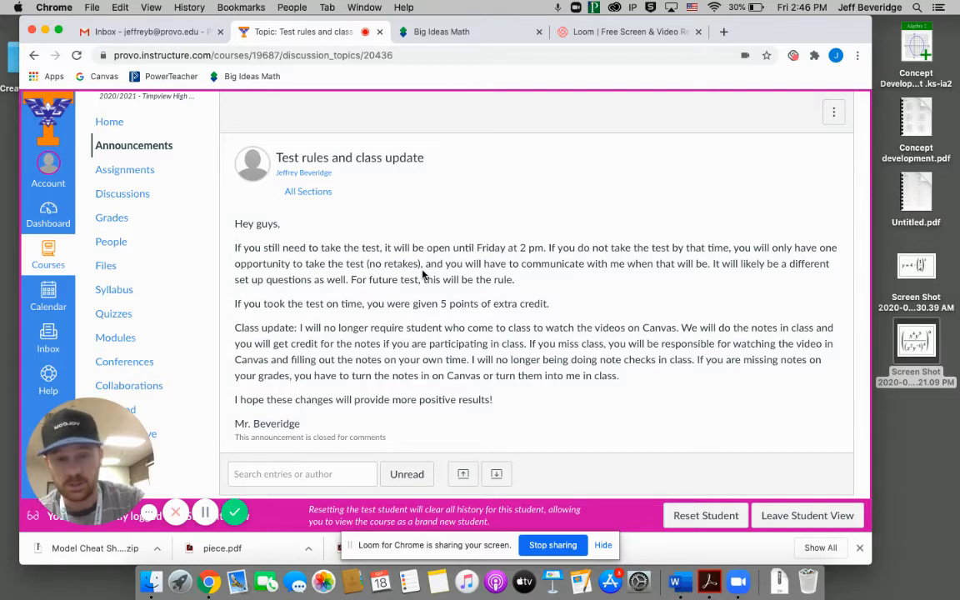
{"action": "mouse_move", "coordinate": [455, 209]}
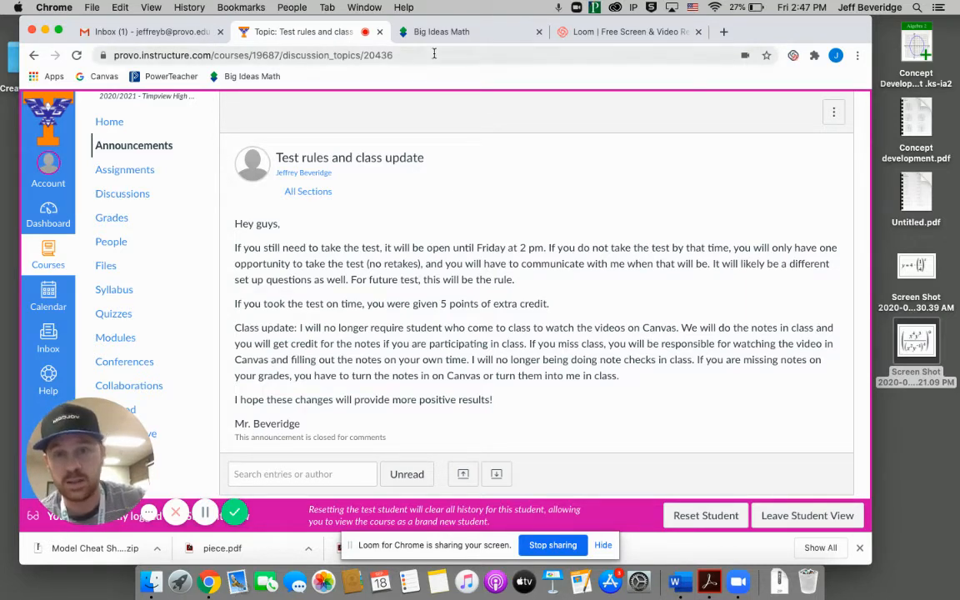
In Big Ideas Math, list the two overdue Solving Linear Systems assignments.
{"action": "left_click", "coordinate": [469, 31]}
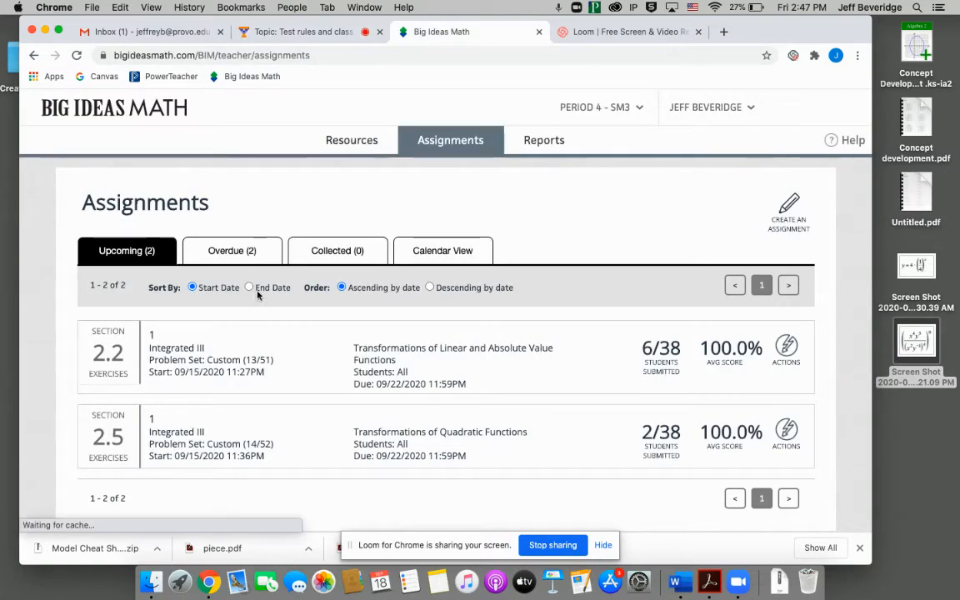
{"action": "left_click", "coordinate": [232, 251]}
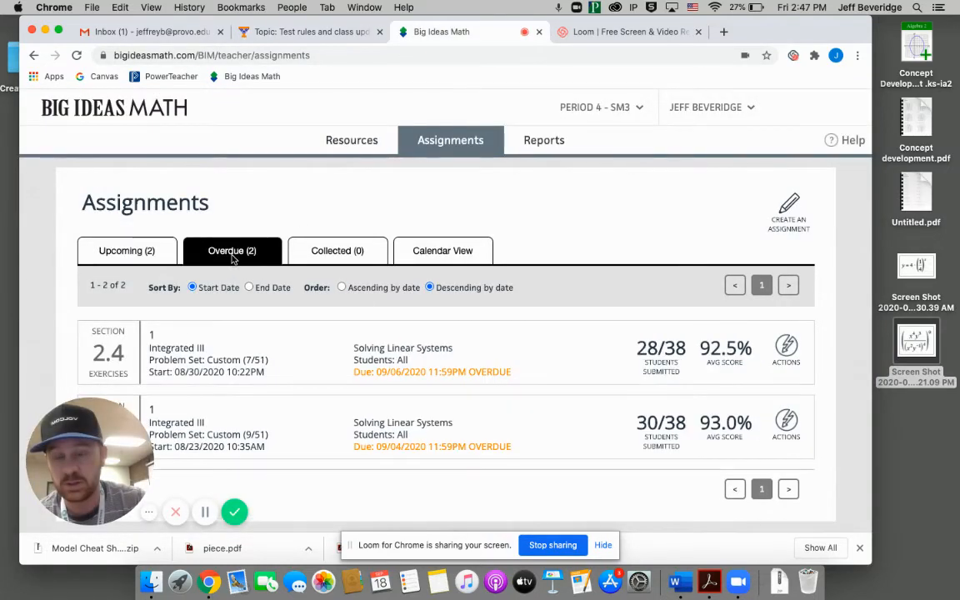
{"action": "scroll", "scroll_direction": "down", "scroll_amount": 3}
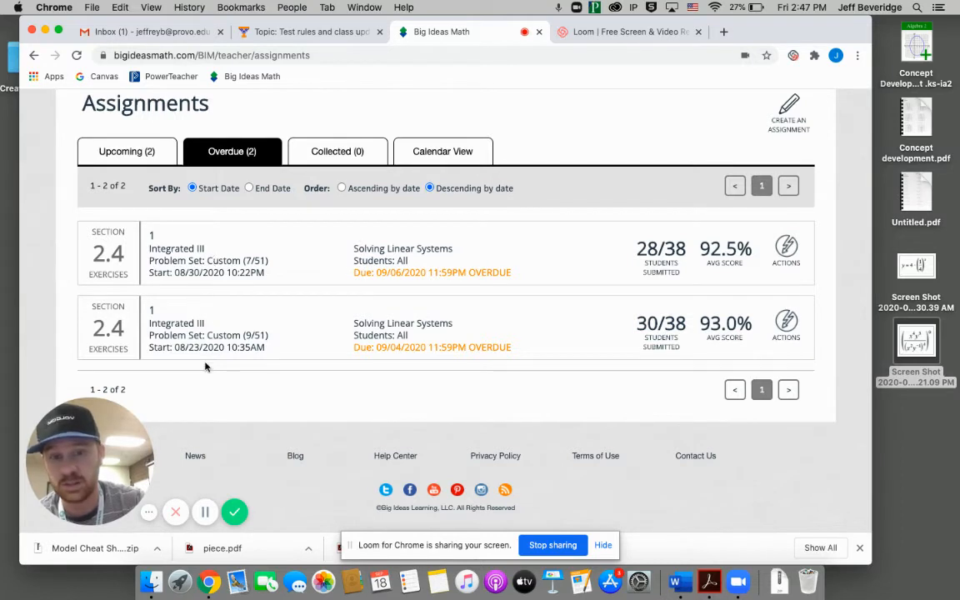
{"action": "mouse_move", "coordinate": [253, 283]}
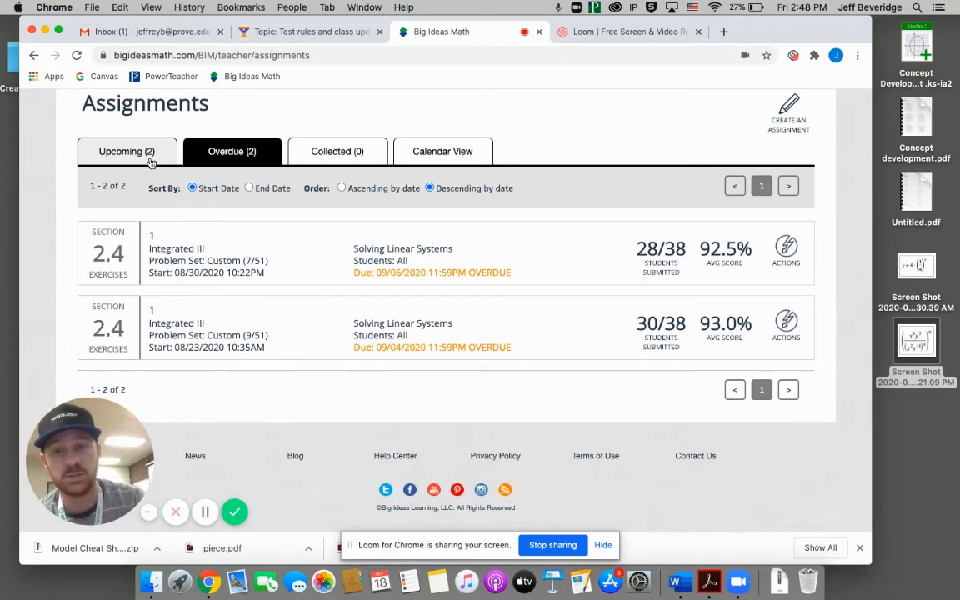
List the two upcoming Big Ideas Math assignments, then view the Canvas course Assignments list.
{"action": "left_click", "coordinate": [127, 151]}
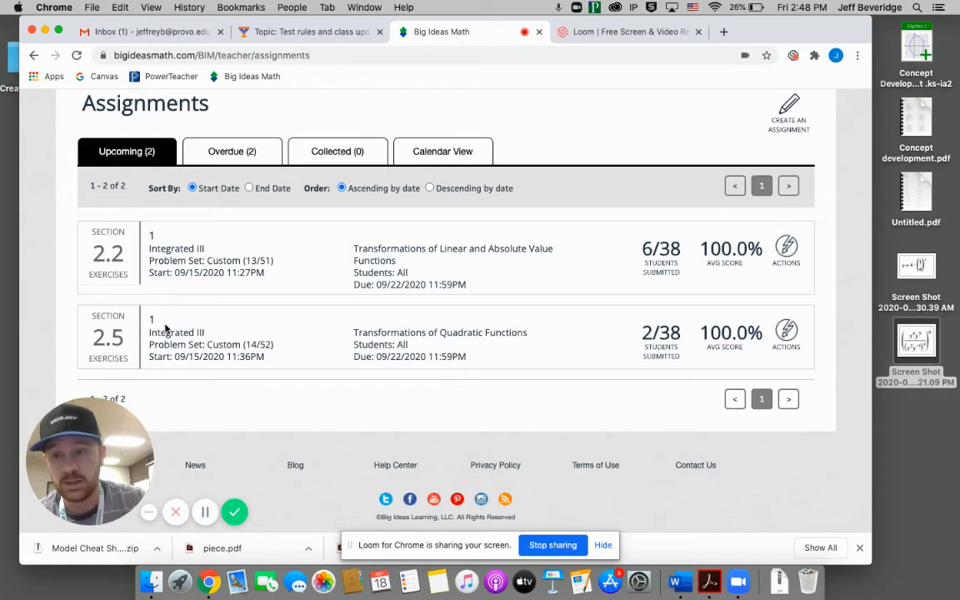
{"action": "mouse_move", "coordinate": [304, 289]}
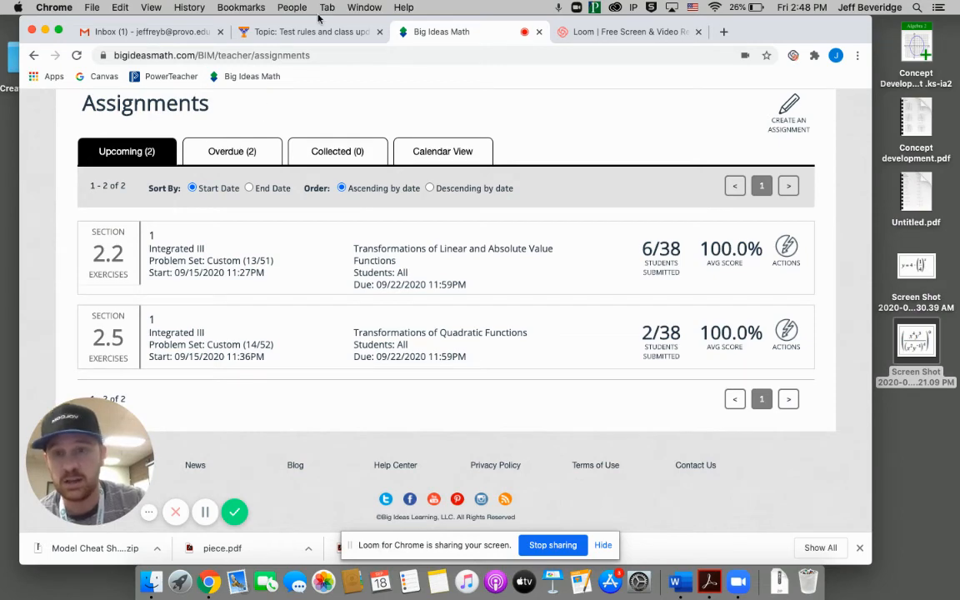
{"action": "left_click", "coordinate": [308, 31]}
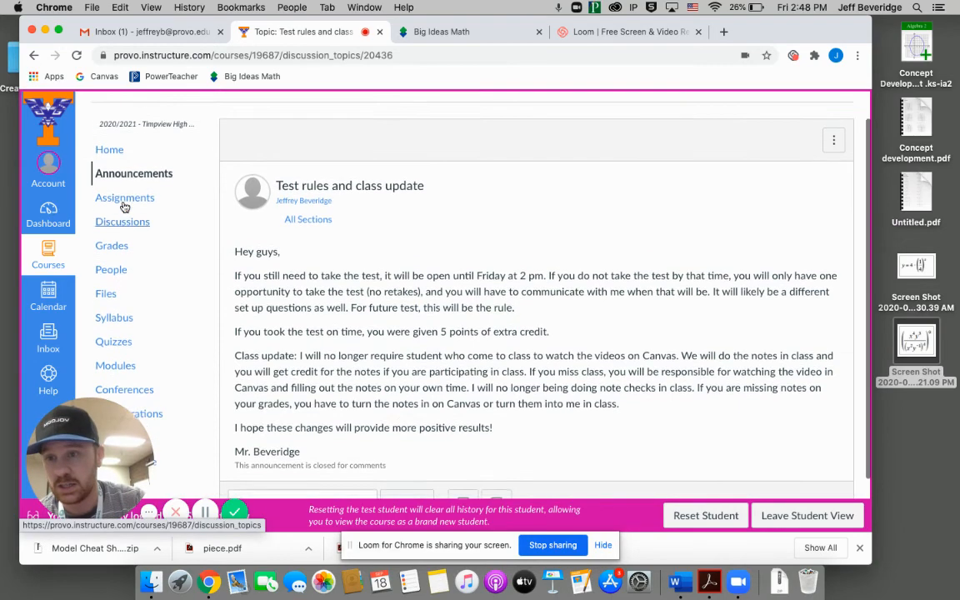
{"action": "left_click", "coordinate": [125, 198]}
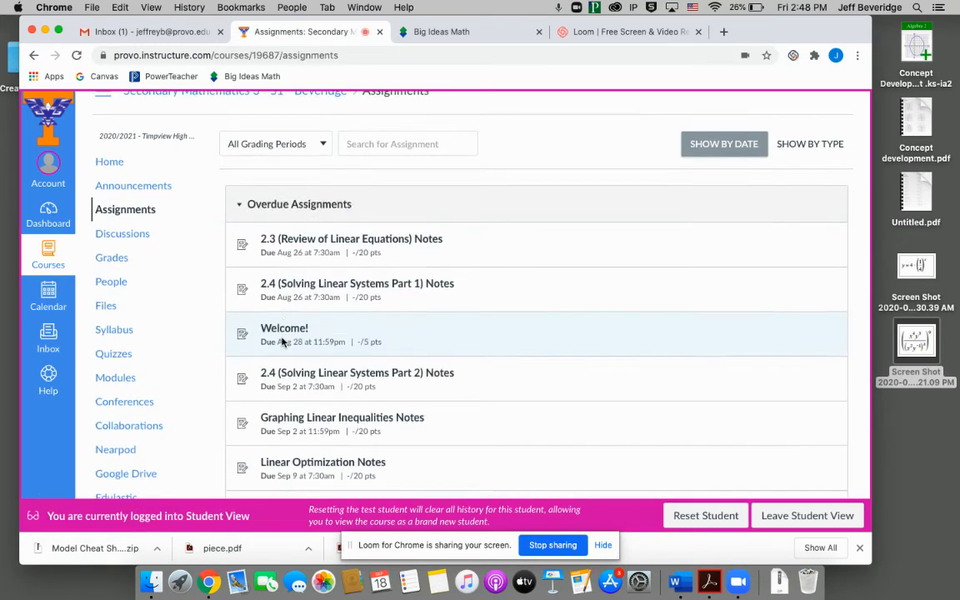
{"action": "scroll", "scroll_direction": "down", "scroll_amount": 3}
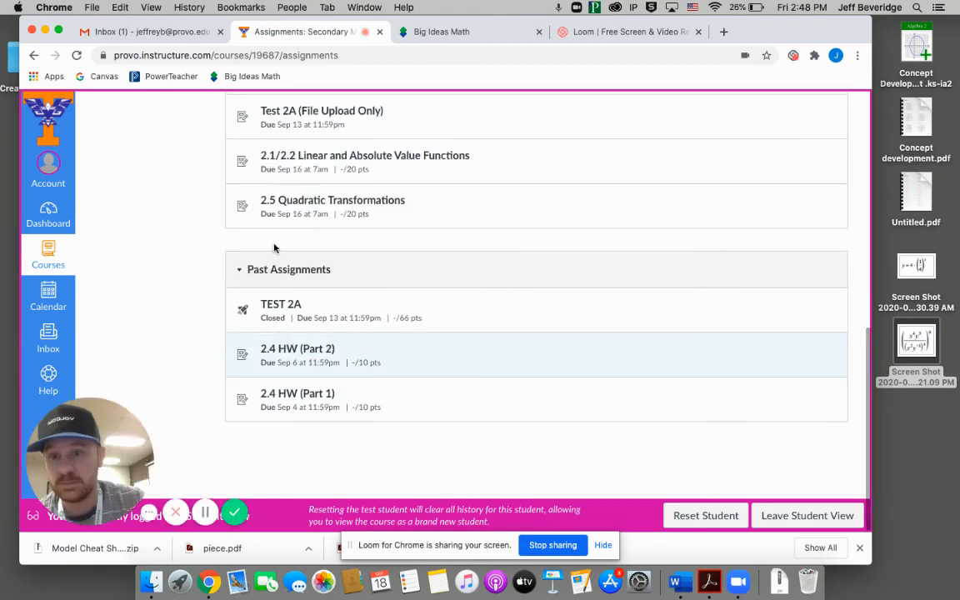